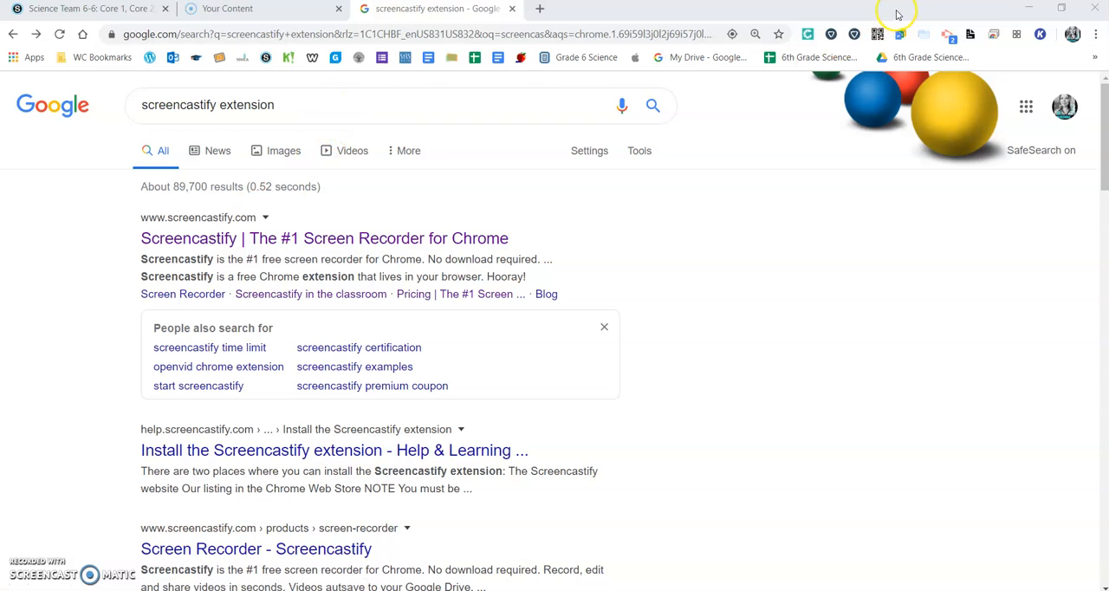
Step: Open the official Screencastify website from the extension search results
click(227, 105)
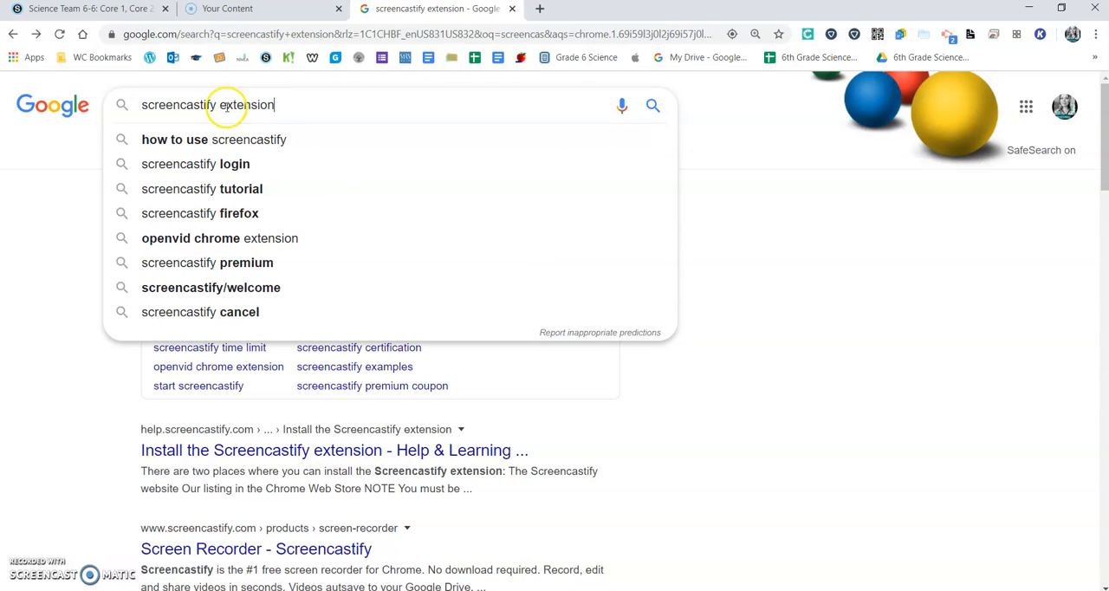
mouse_move(706, 193)
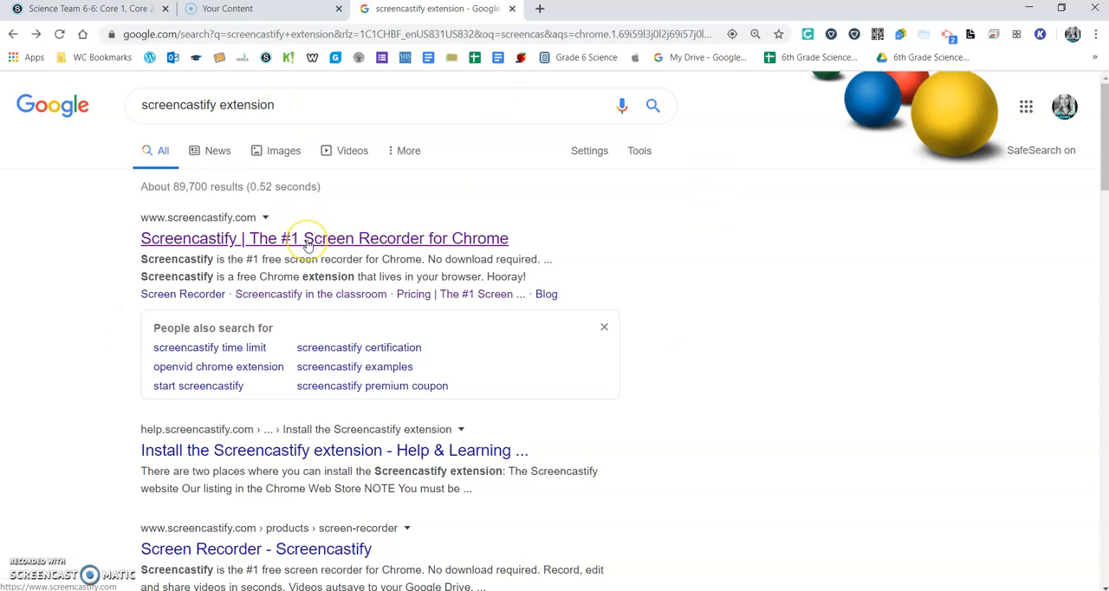
click(324, 238)
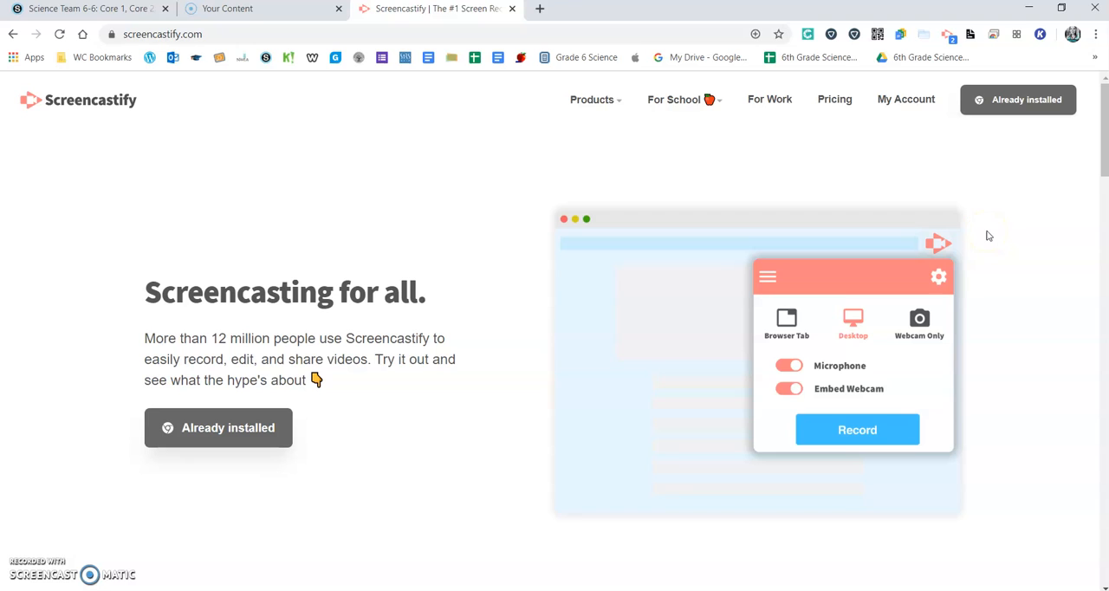
mouse_move(377, 29)
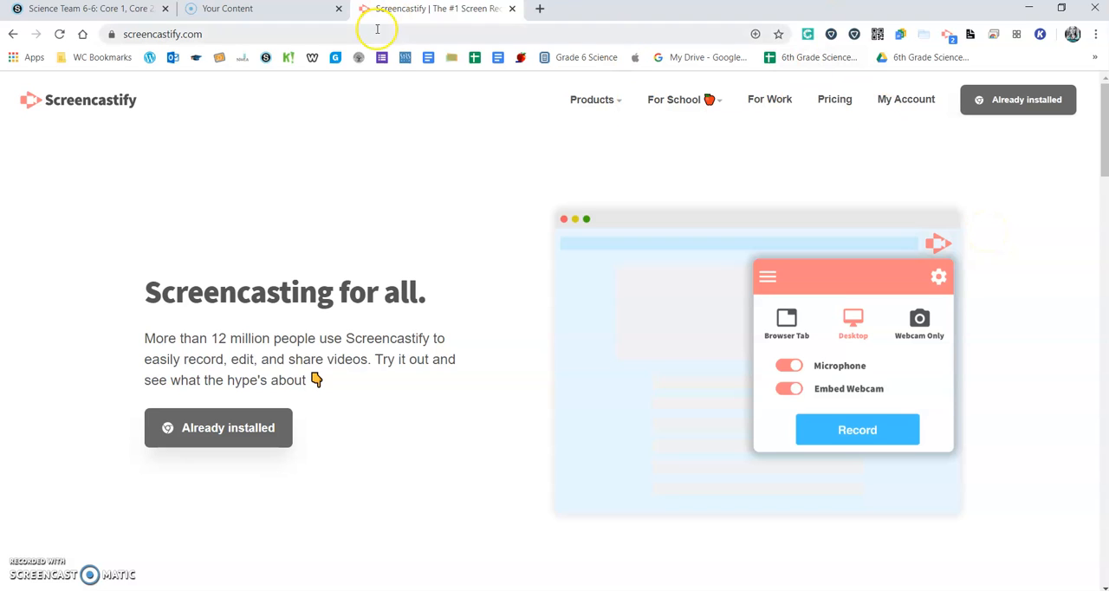
mouse_move(539, 9)
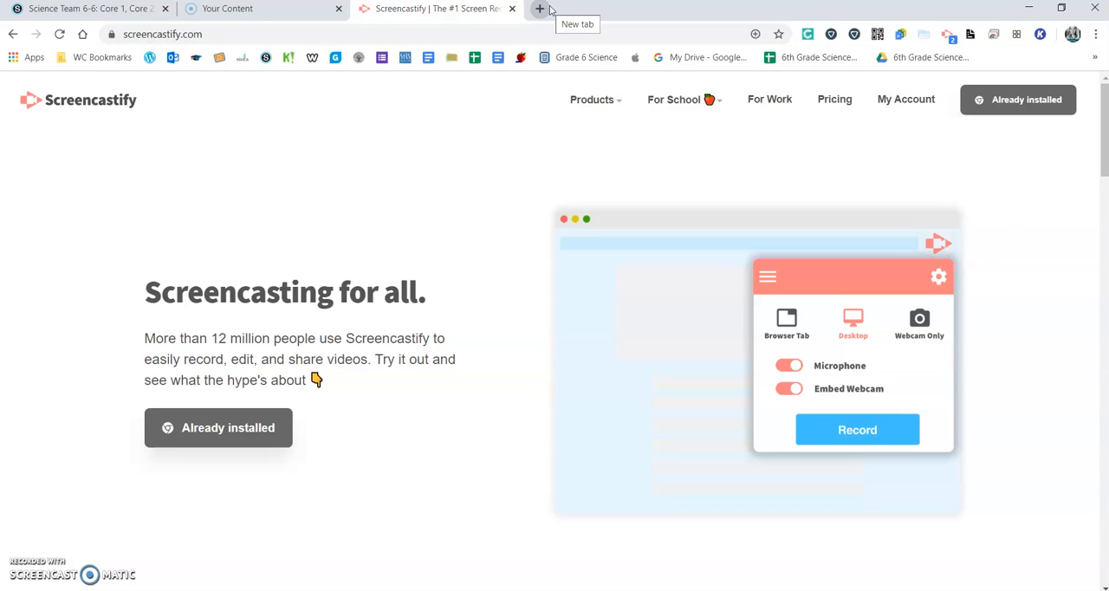
Step: Open a blank tab, then return to the Science Team 6-6 Schoology materials page
click(540, 8)
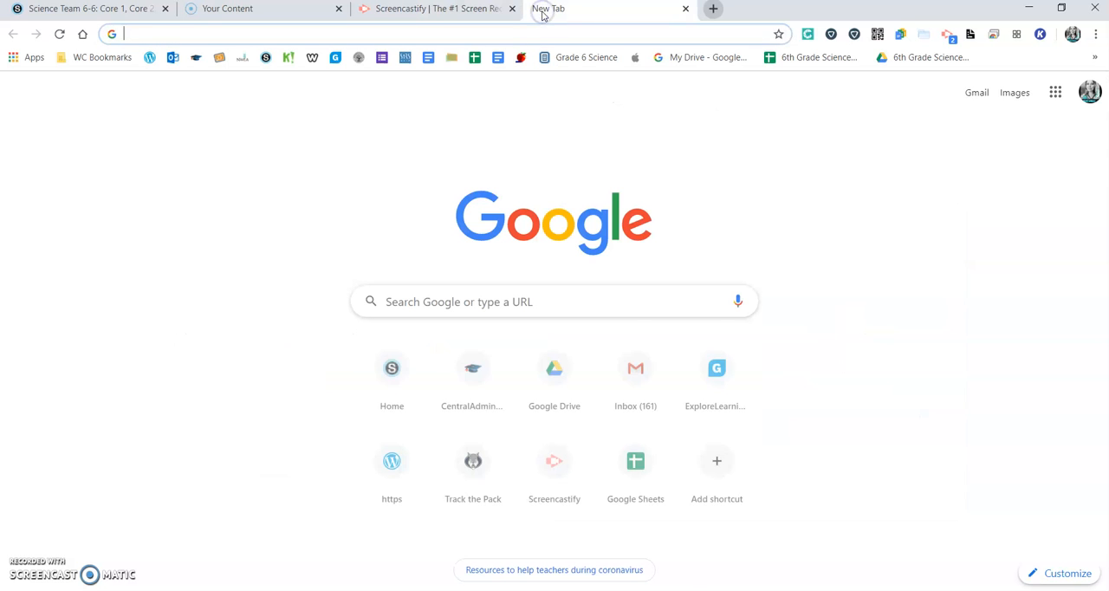
click(87, 9)
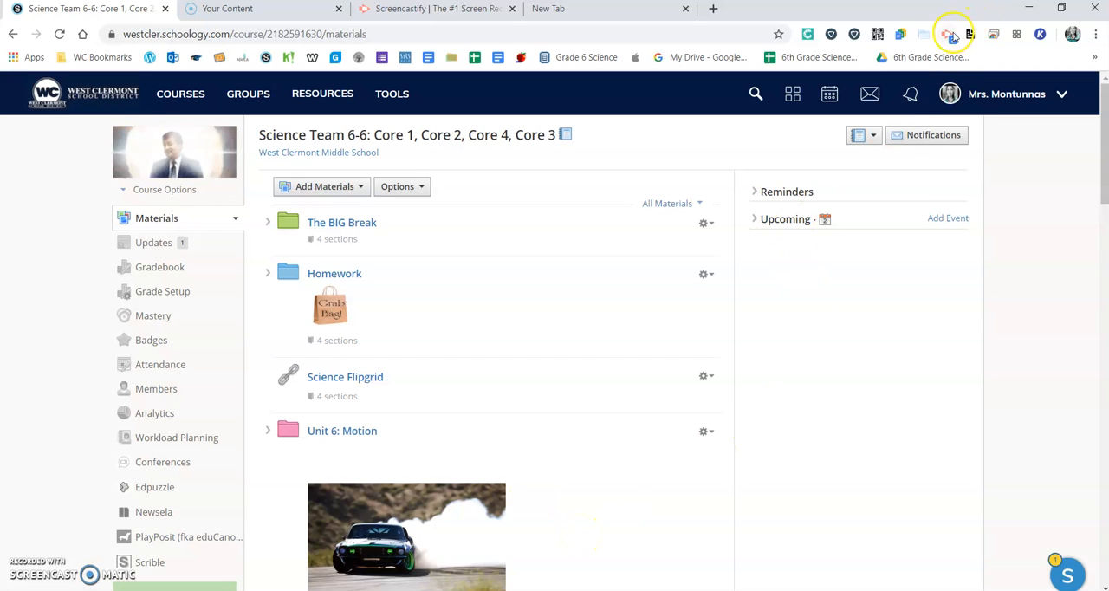
mouse_move(951, 34)
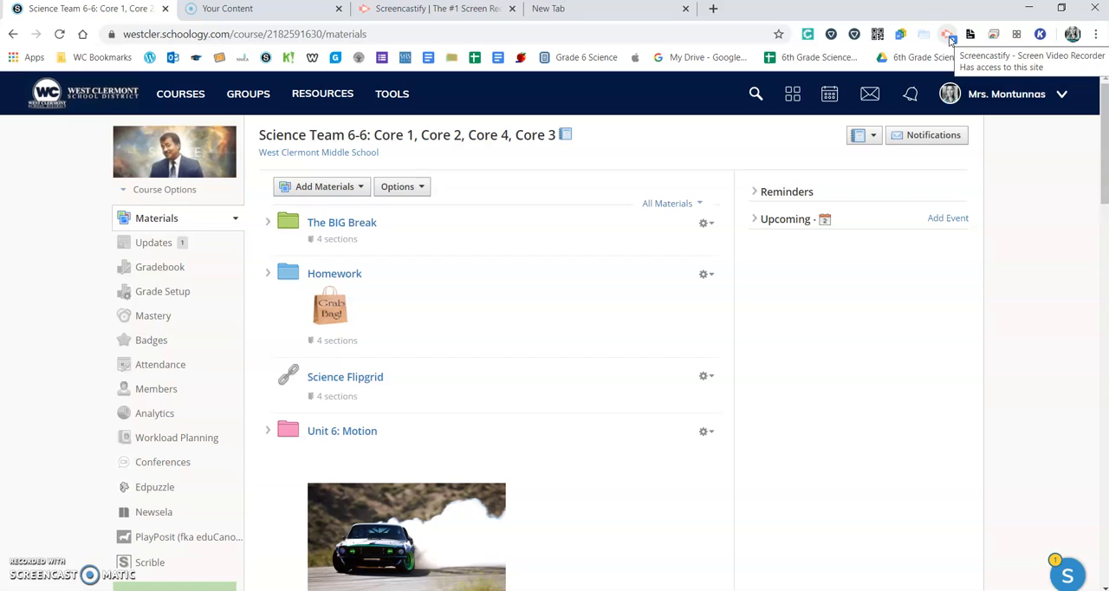
Step: Set the Screencastify recorder to Desktop with embedded webcam and drawing tools enabled
click(947, 33)
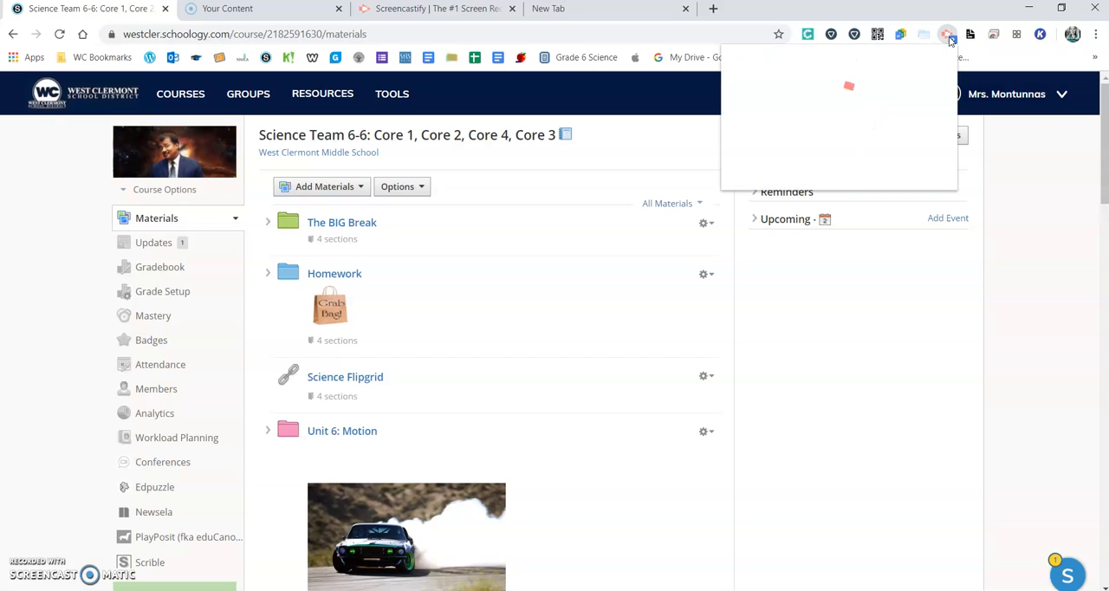
click(948, 34)
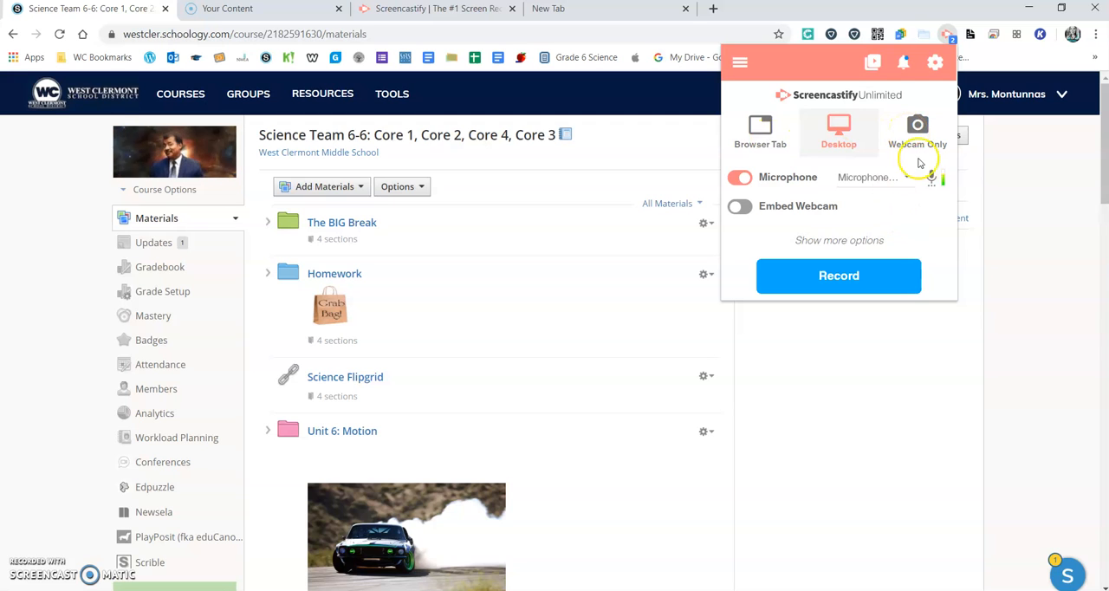
mouse_move(907, 191)
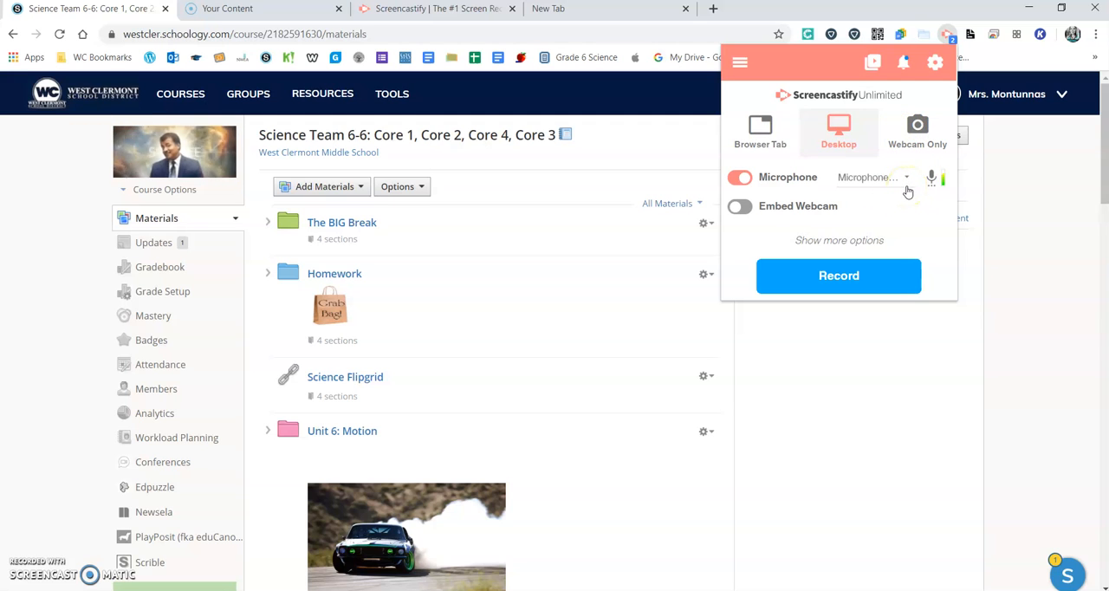
click(740, 209)
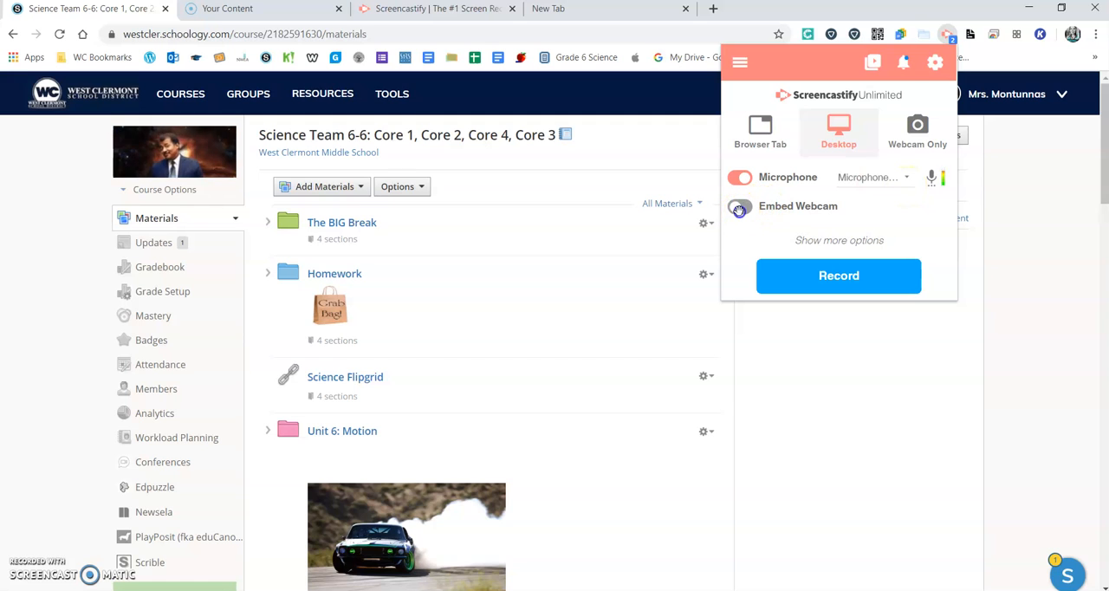
click(739, 206)
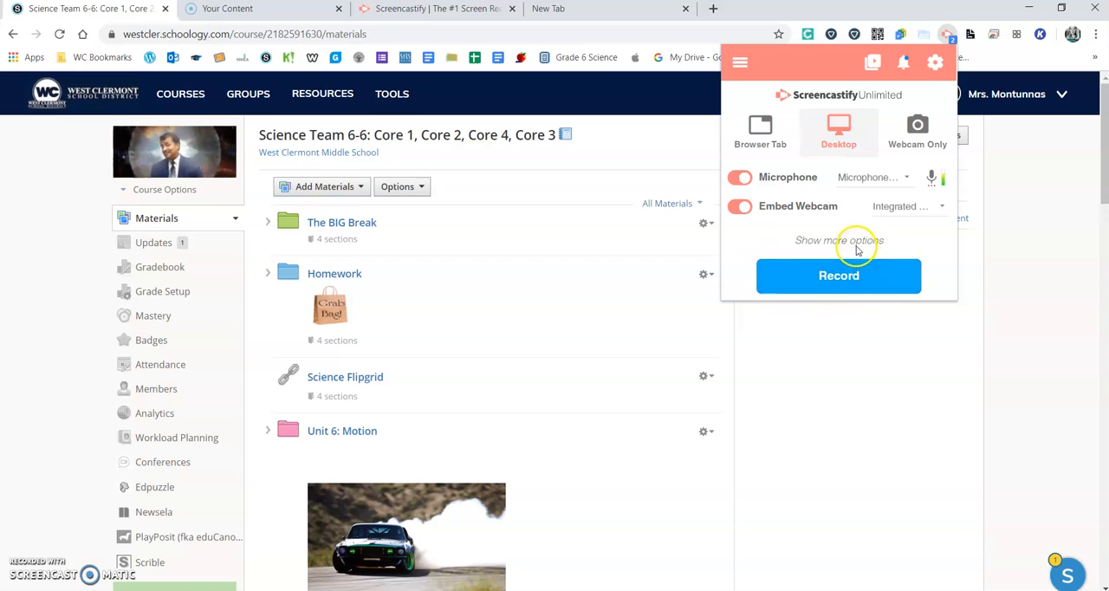
click(838, 240)
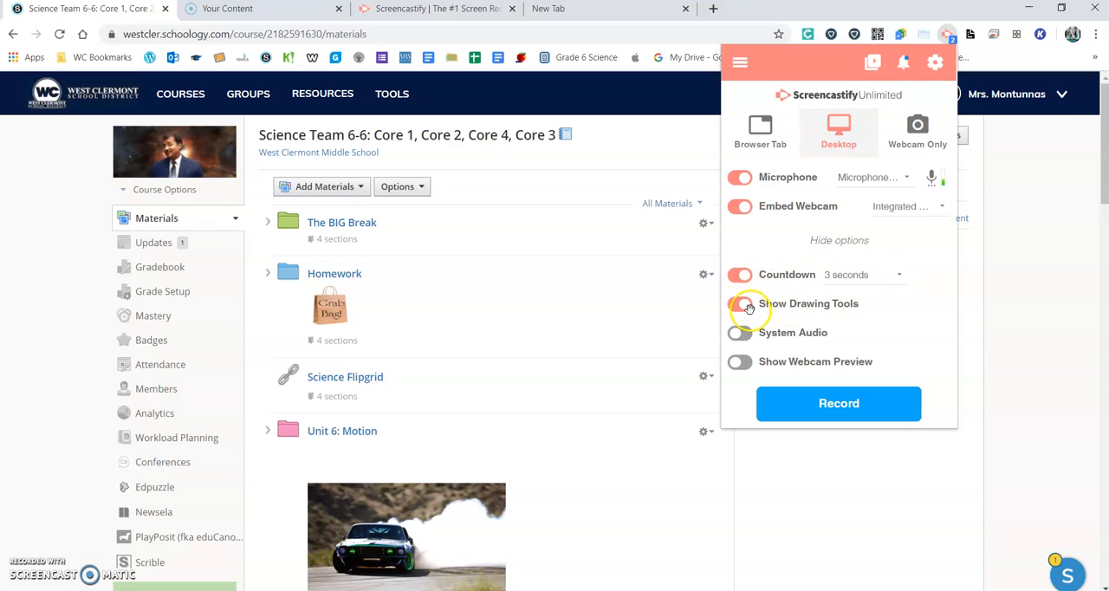
click(740, 303)
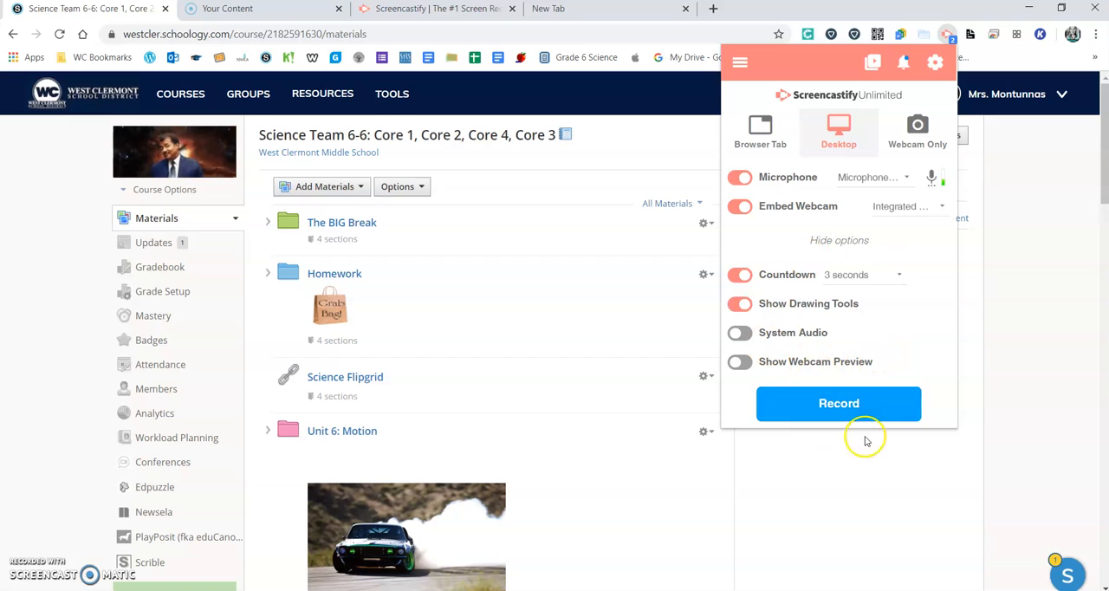
Step: Start recording by sharing the entire screen
click(843, 412)
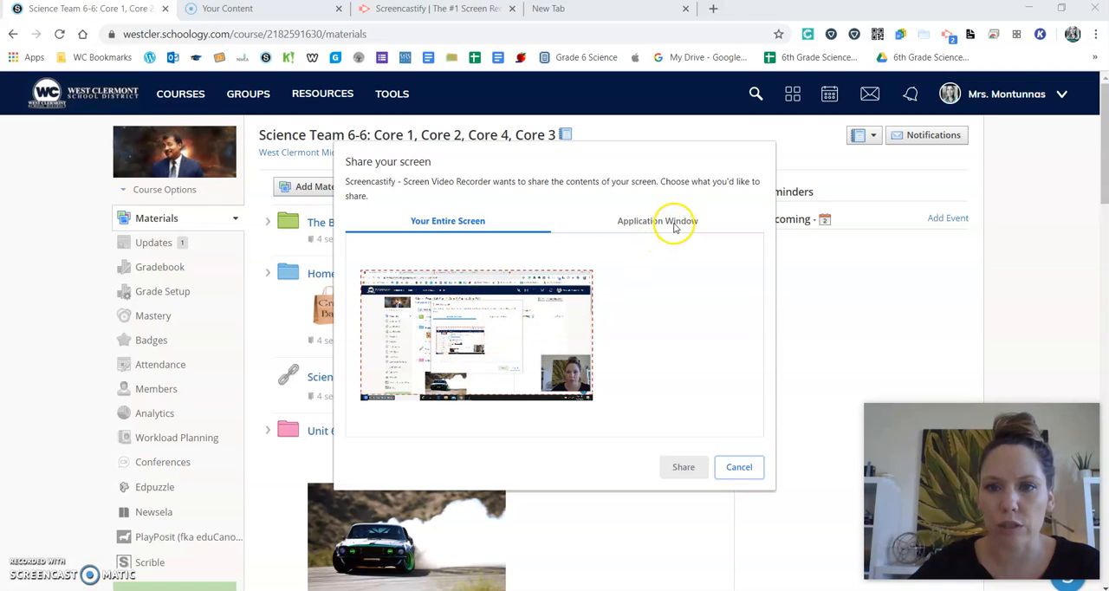
click(476, 336)
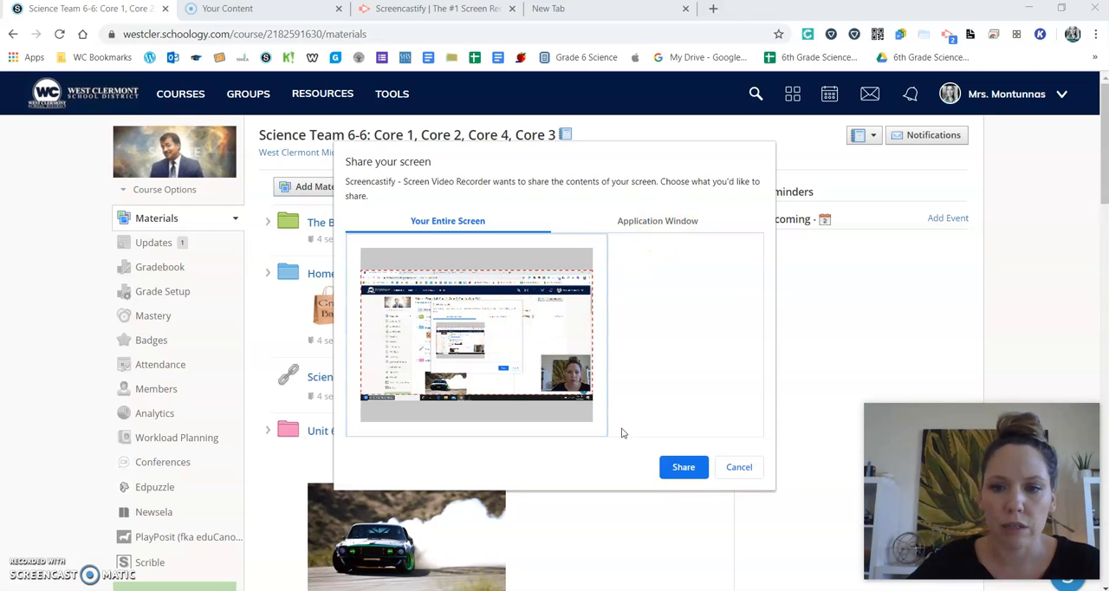
click(683, 466)
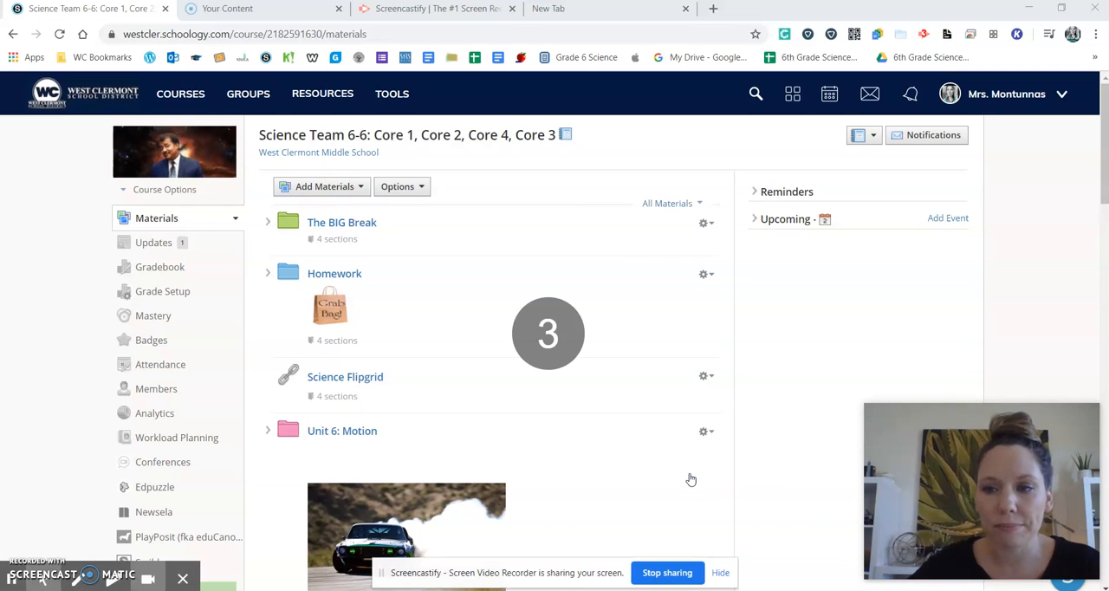
mouse_move(337, 394)
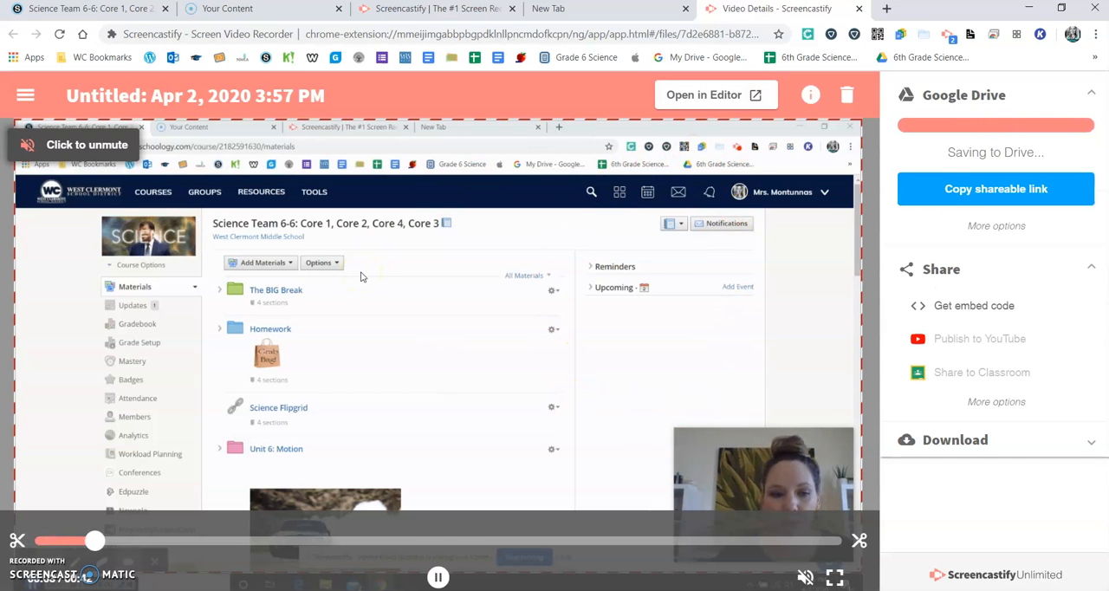
Step: Rename the Untitled recording, typing 'scr' as the new title
click(337, 94)
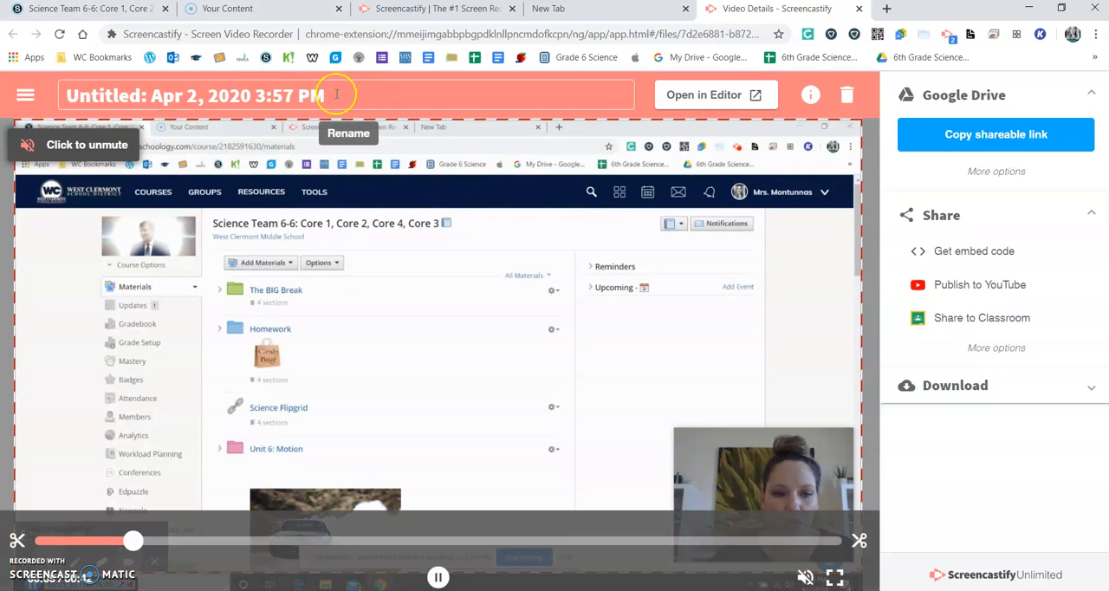
text(scr)
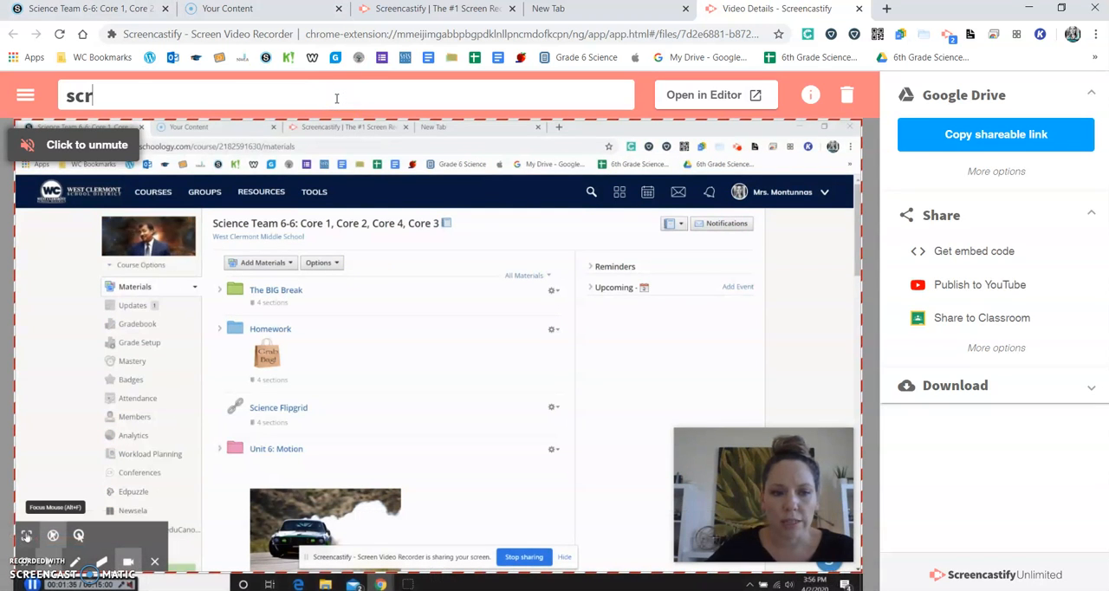